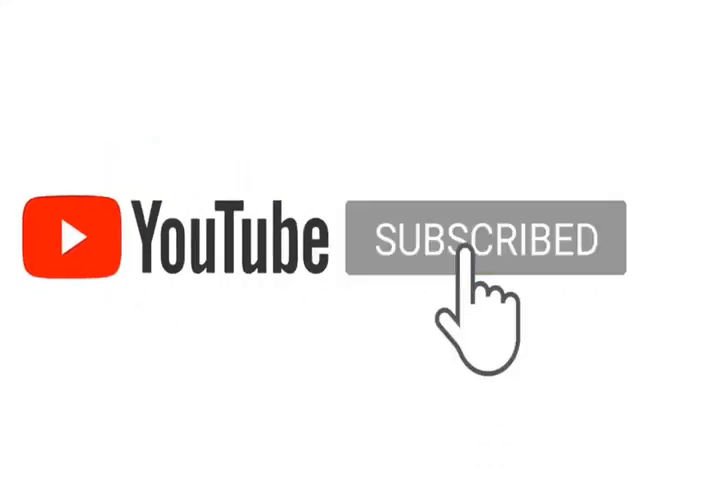
{"action": "left_click", "coordinate": [476, 240]}
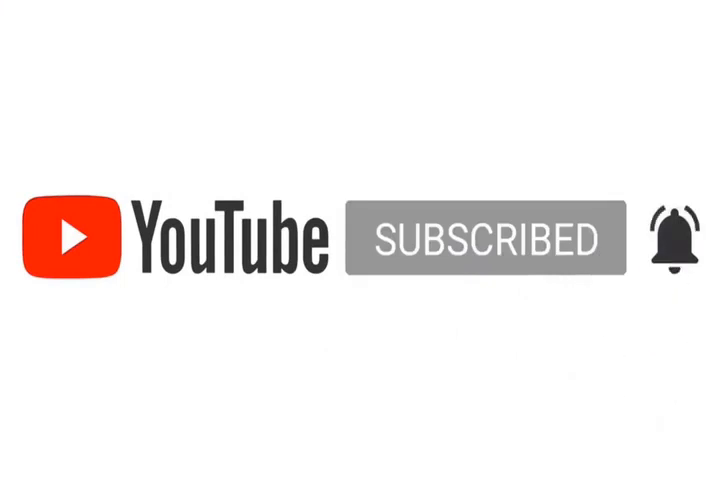